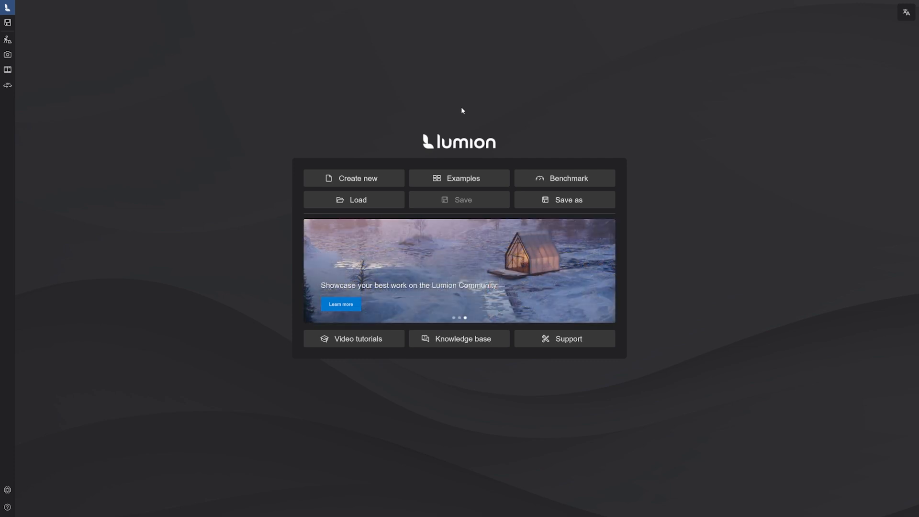
pyautogui.moveTo(357, 178)
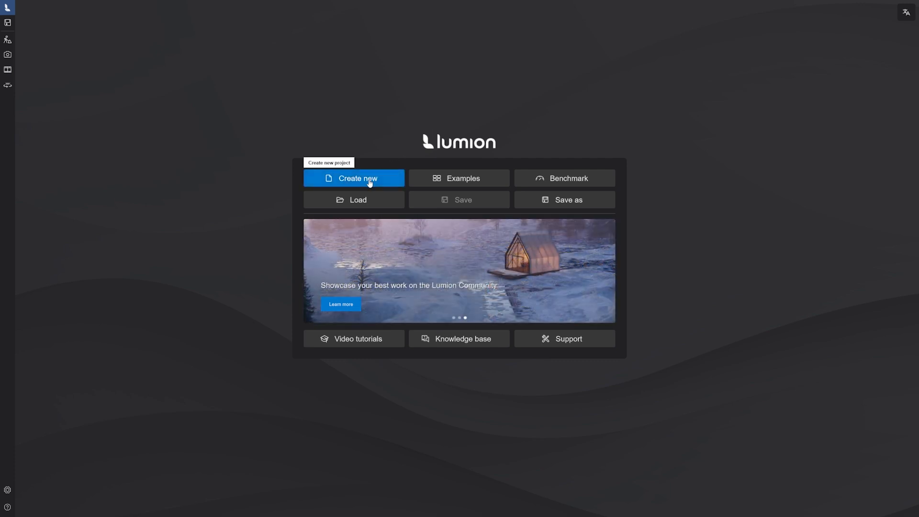
# Step: Start a new project to show the nine environment templates (beach, desert, forest, snow)
pyautogui.click(357, 178)
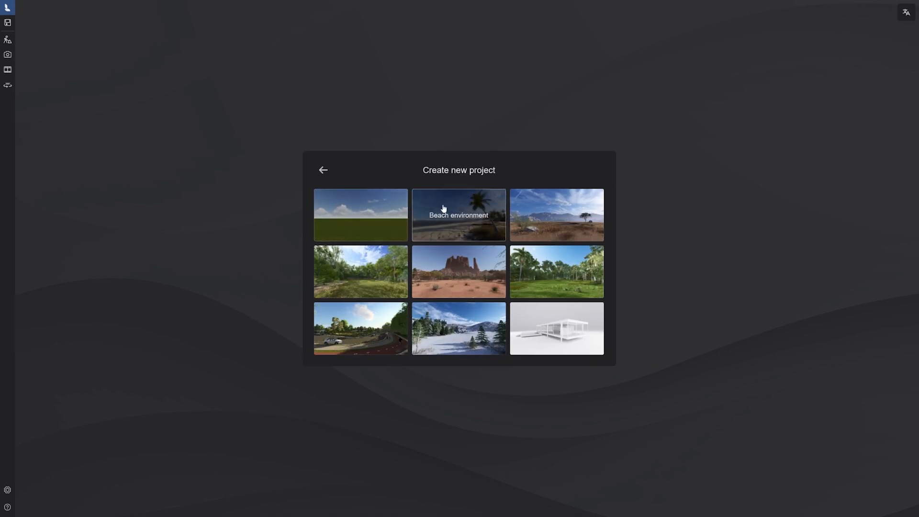
pyautogui.moveTo(497, 259)
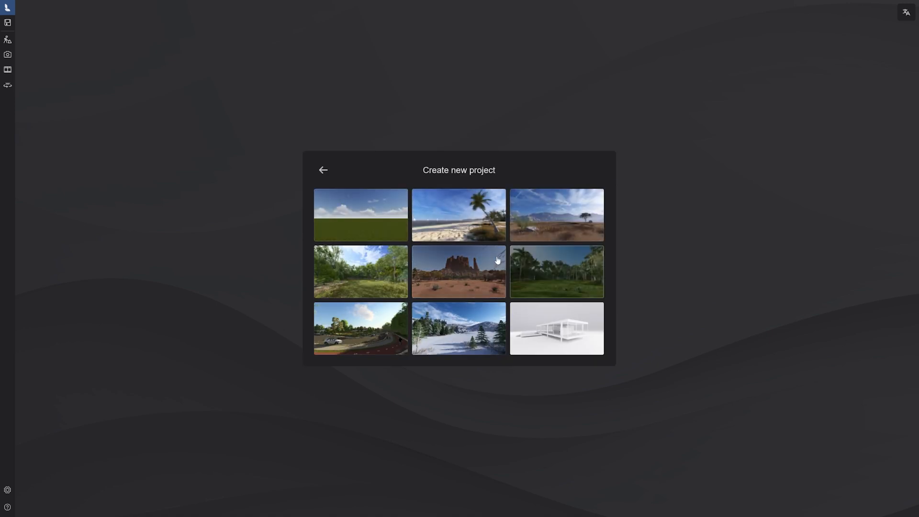
pyautogui.moveTo(361, 310)
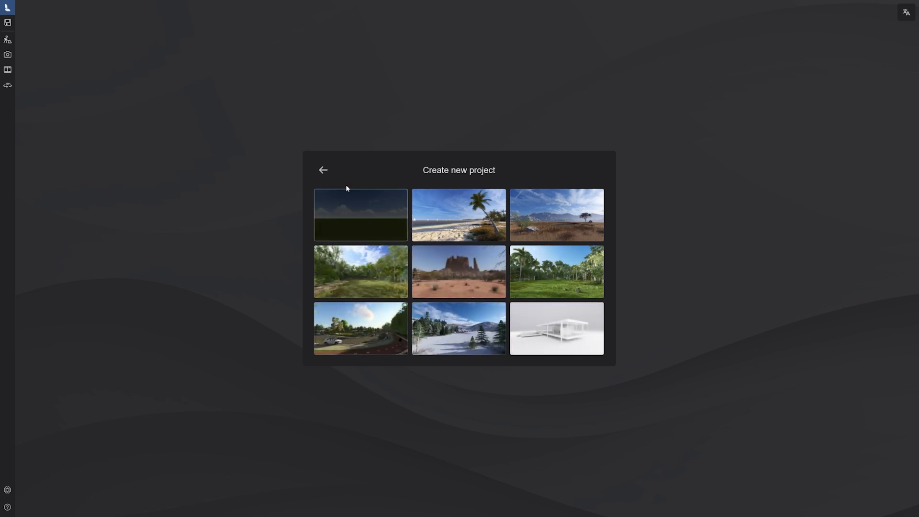
# Step: Return to the start screen and browse the gallery of nine example projects
pyautogui.click(323, 171)
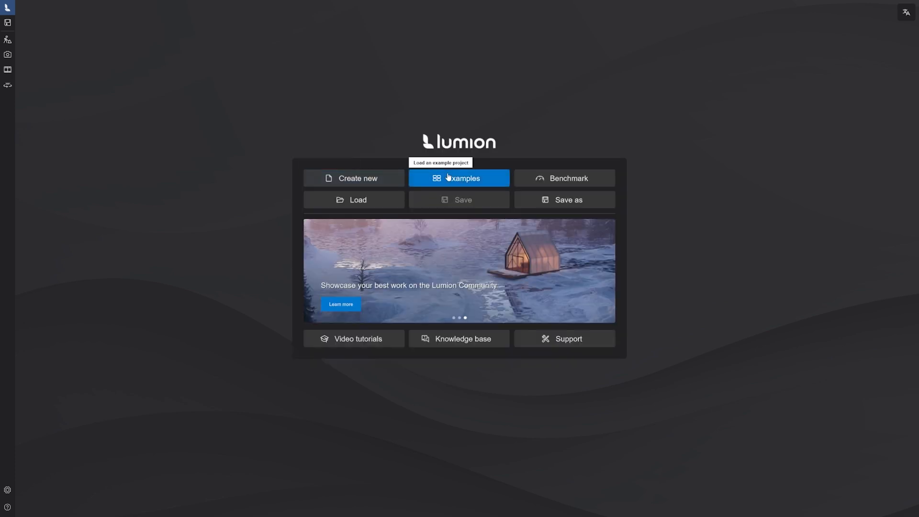
pyautogui.click(458, 178)
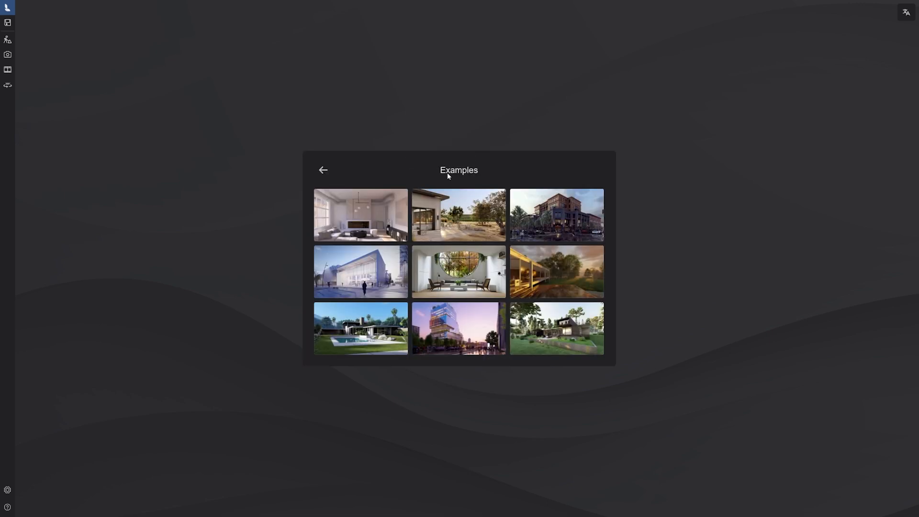
pyautogui.moveTo(361, 214)
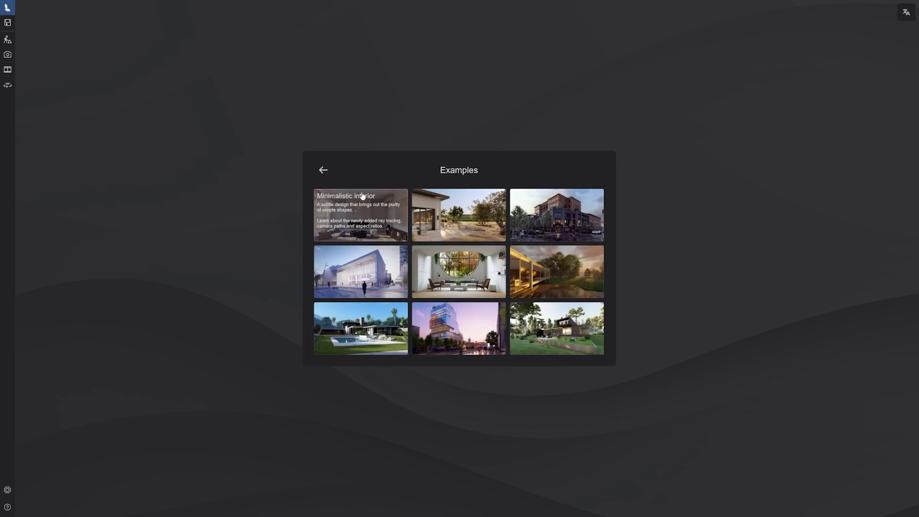
pyautogui.moveTo(463, 202)
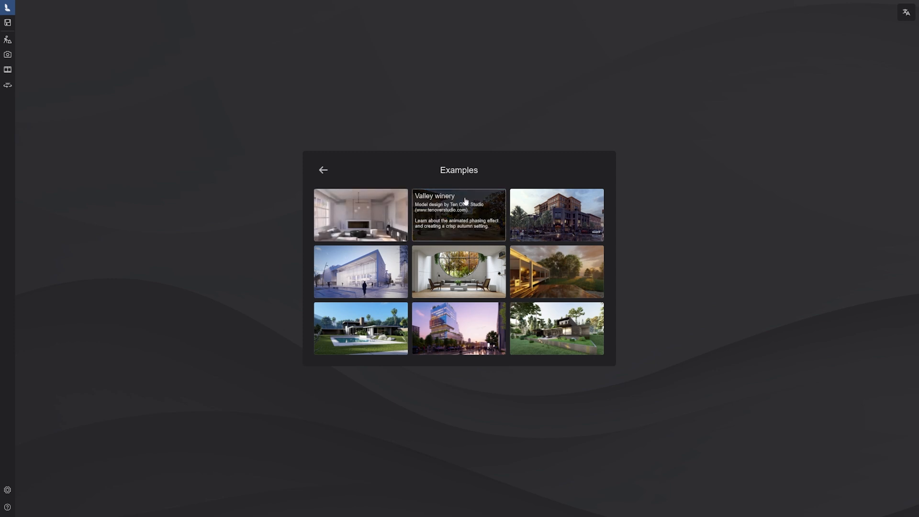
pyautogui.moveTo(555, 228)
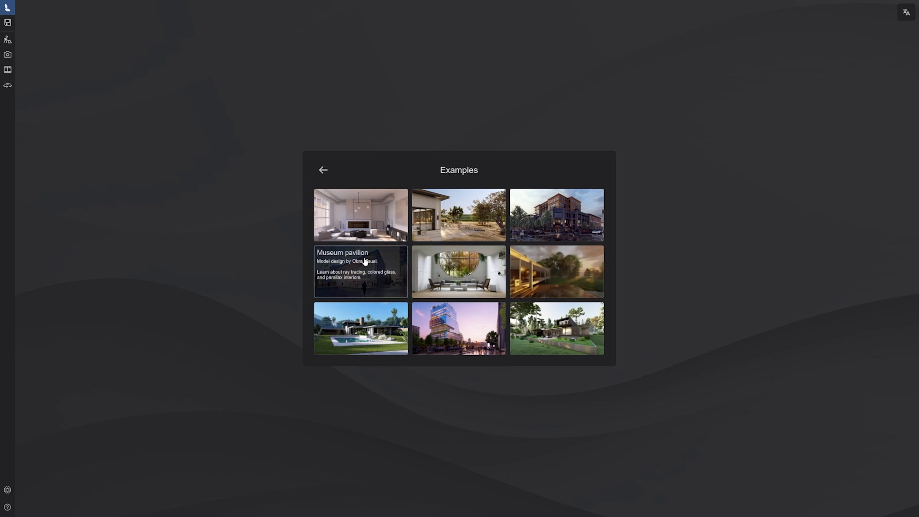
pyautogui.moveTo(361, 310)
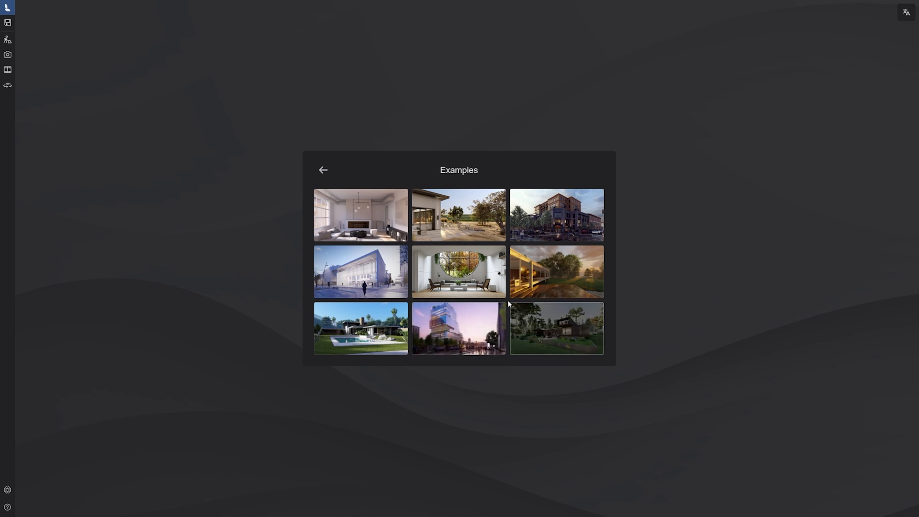
pyautogui.moveTo(324, 171)
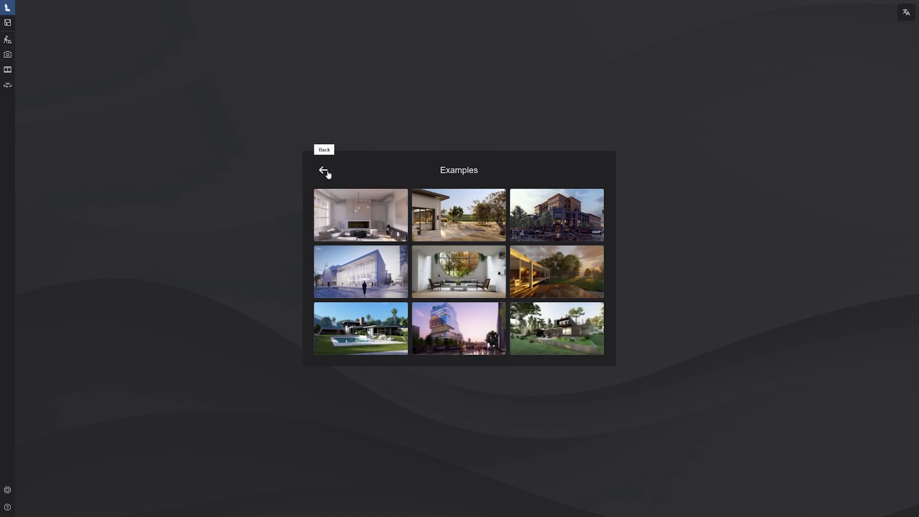
# Step: Return to start and run Benchmark to rate graphics card, memory and processor
pyautogui.click(324, 171)
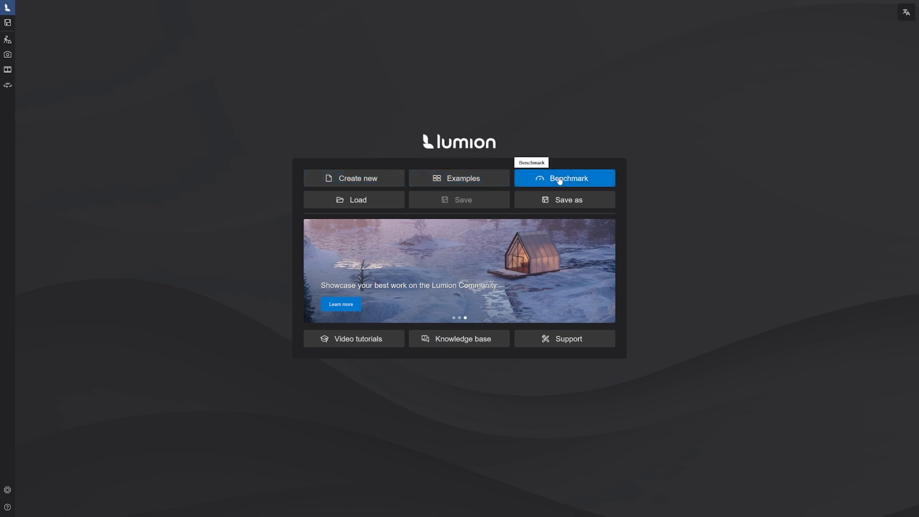
pyautogui.click(564, 178)
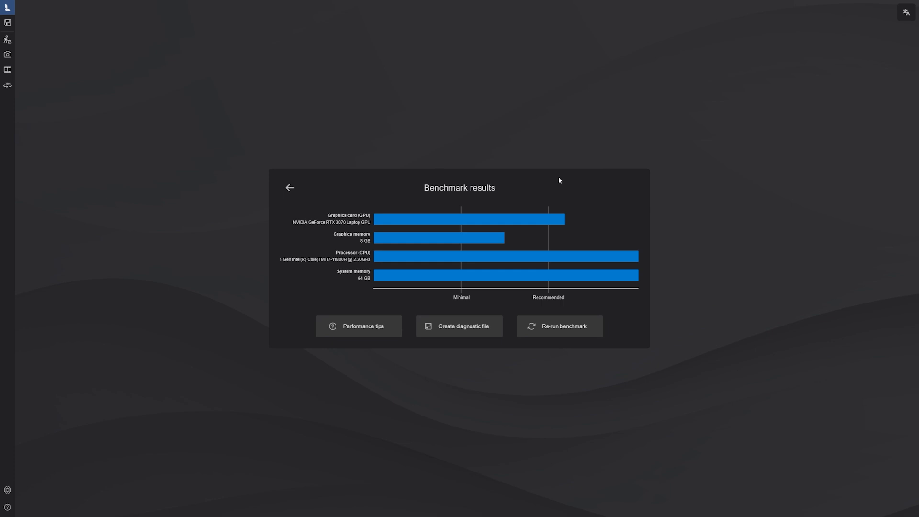
pyautogui.moveTo(386, 310)
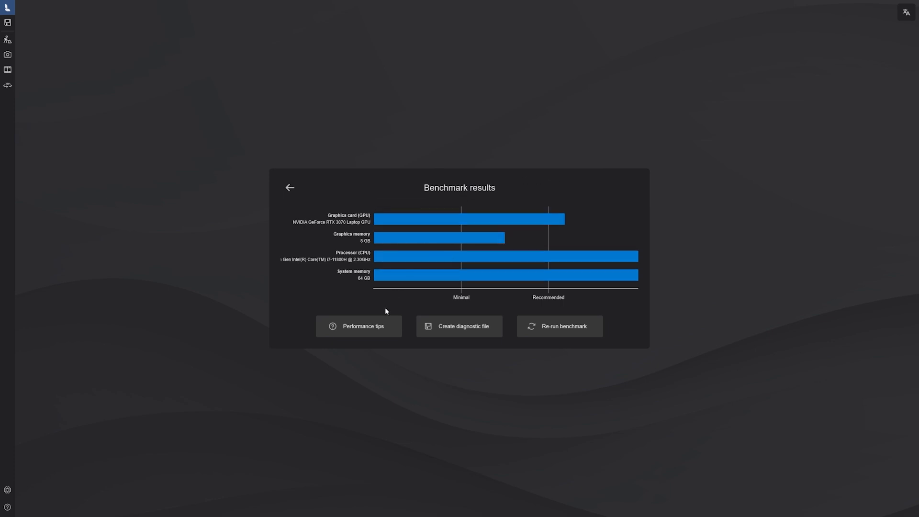
pyautogui.moveTo(362, 326)
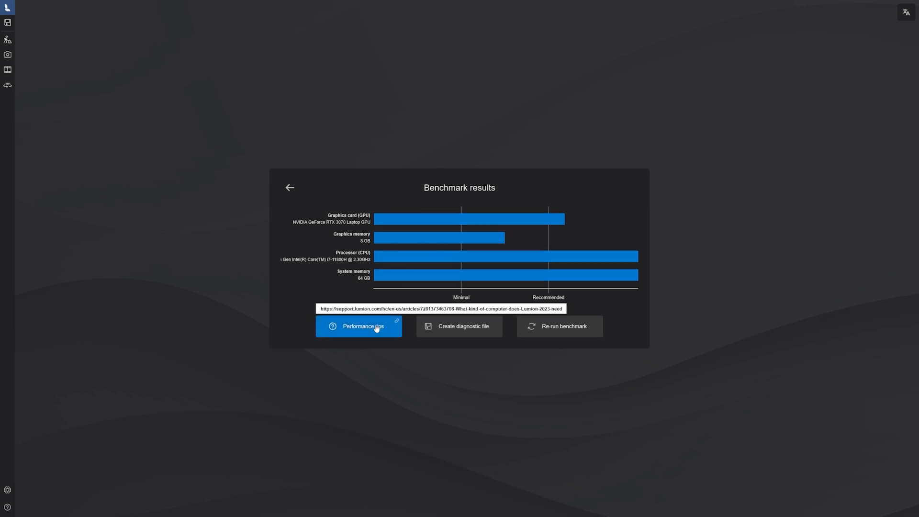
pyautogui.moveTo(459, 327)
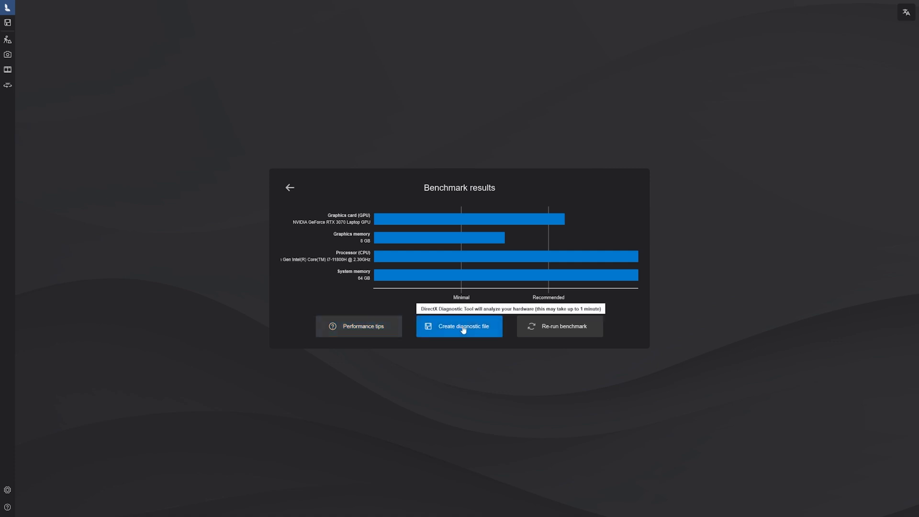
pyautogui.moveTo(415, 288)
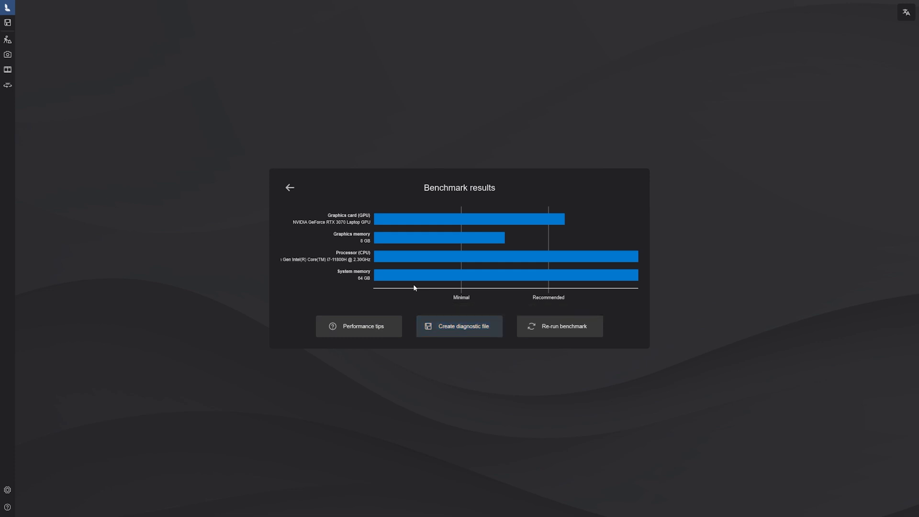
# Step: Close the benchmark results and go back to the start screen
pyautogui.click(289, 188)
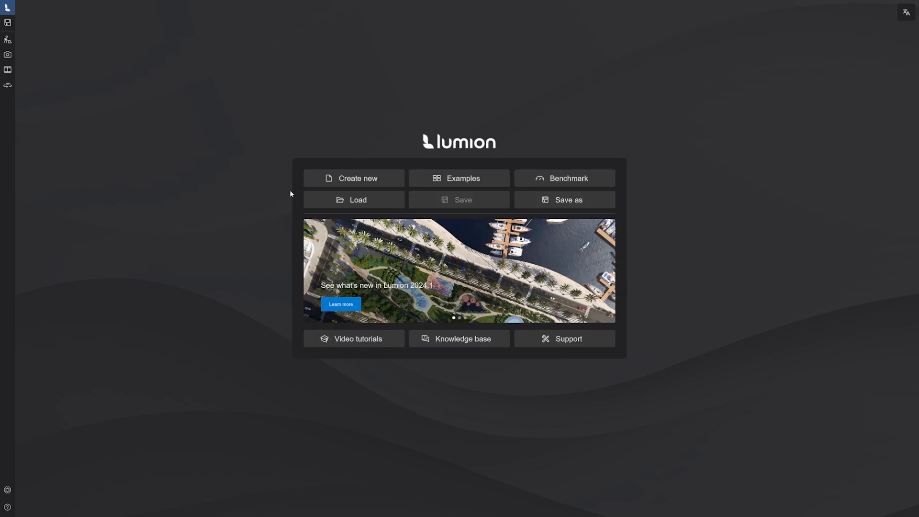
pyautogui.moveTo(357, 199)
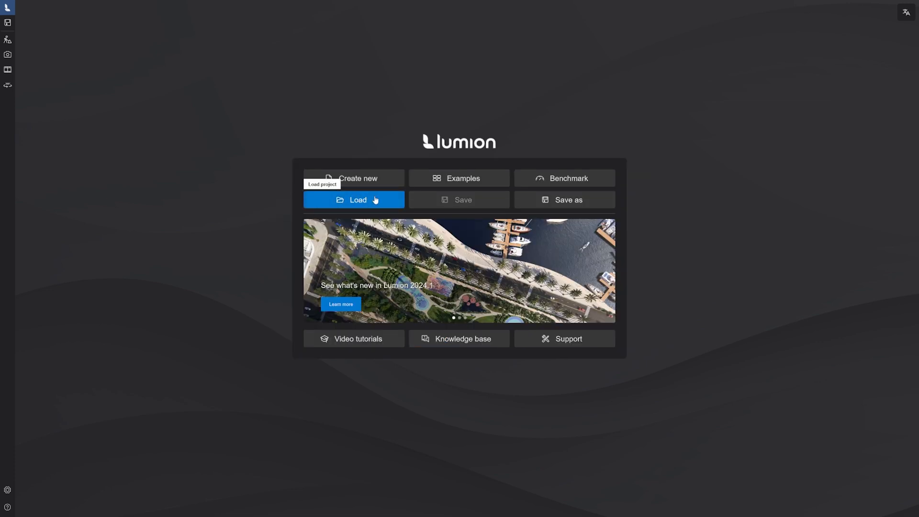
pyautogui.moveTo(447, 200)
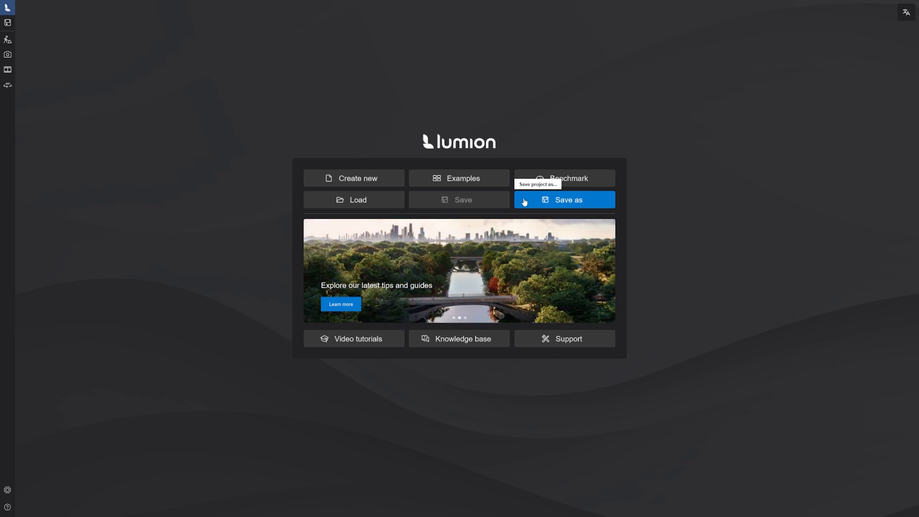
pyautogui.moveTo(357, 339)
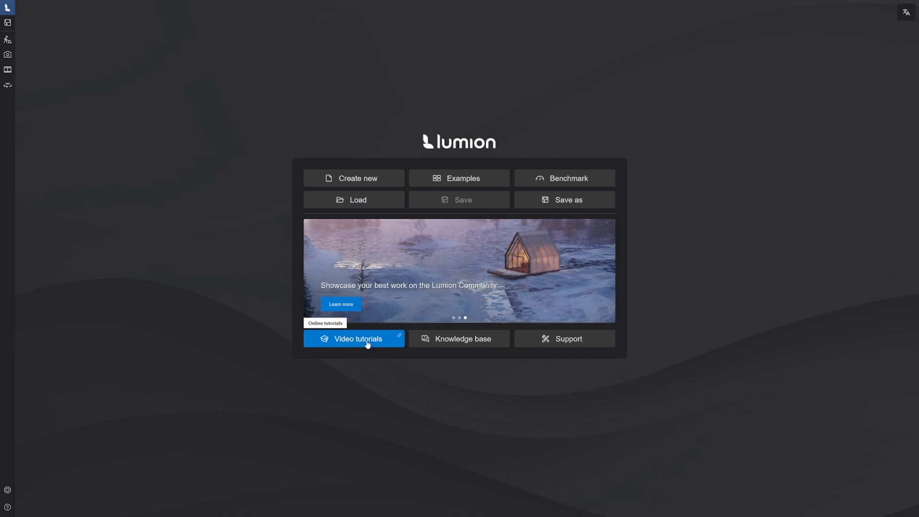
pyautogui.moveTo(460, 339)
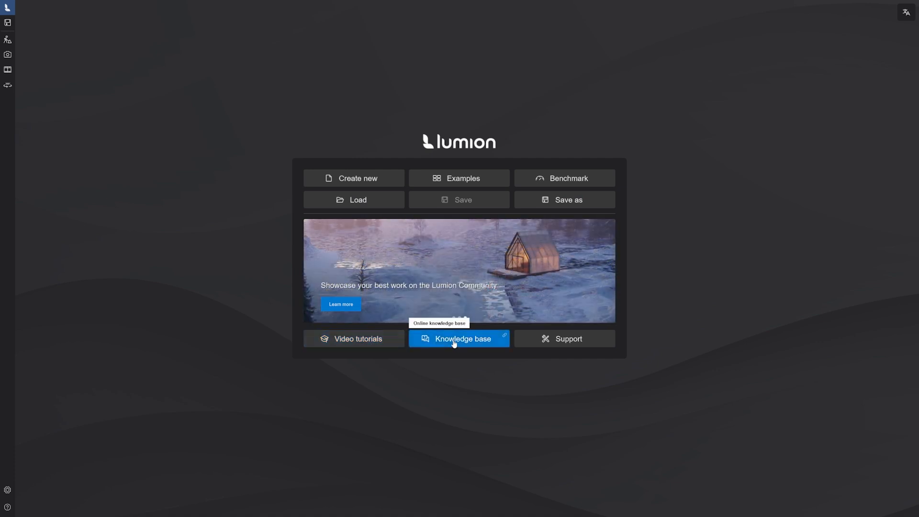
pyautogui.moveTo(565, 339)
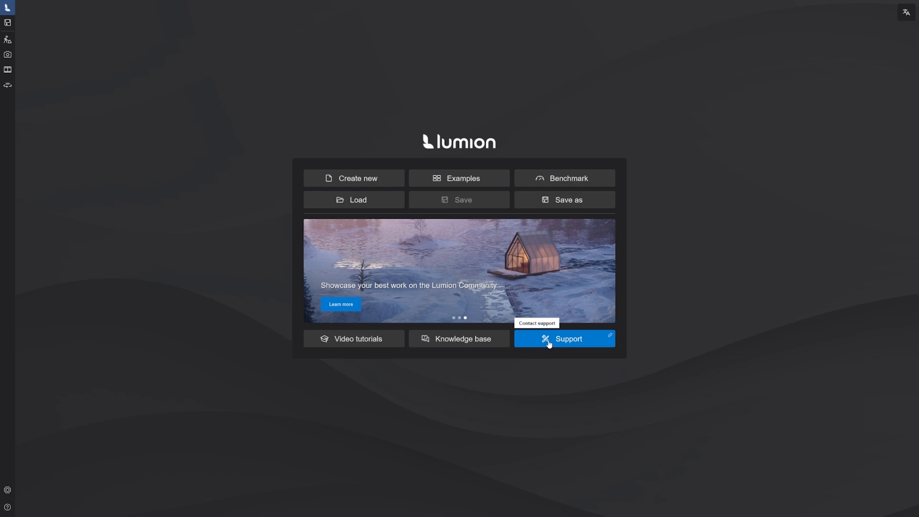